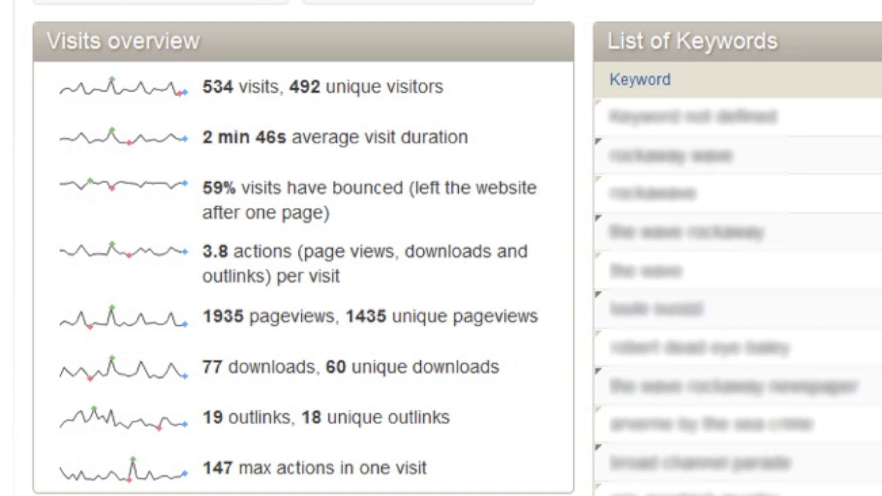
Load hometown.co's stats site and sign in to Piwik as admin
scroll(down, 3)
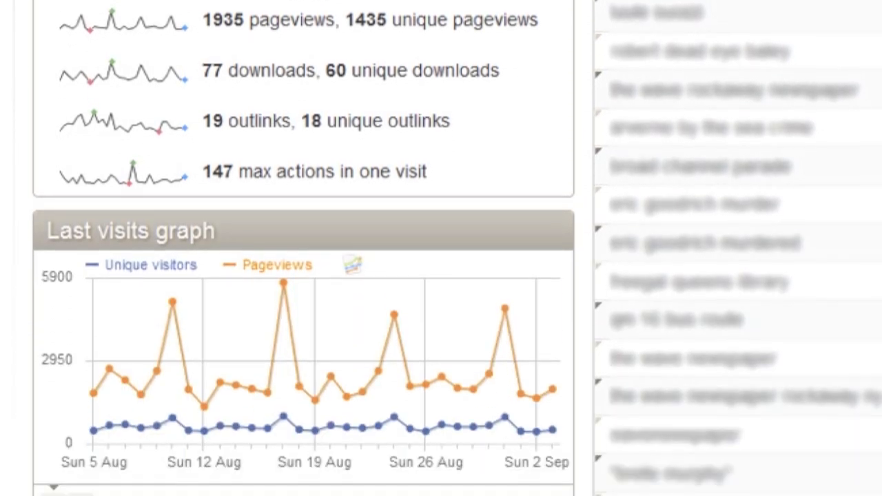
scroll(down, 3)
text(www.stats.our-)
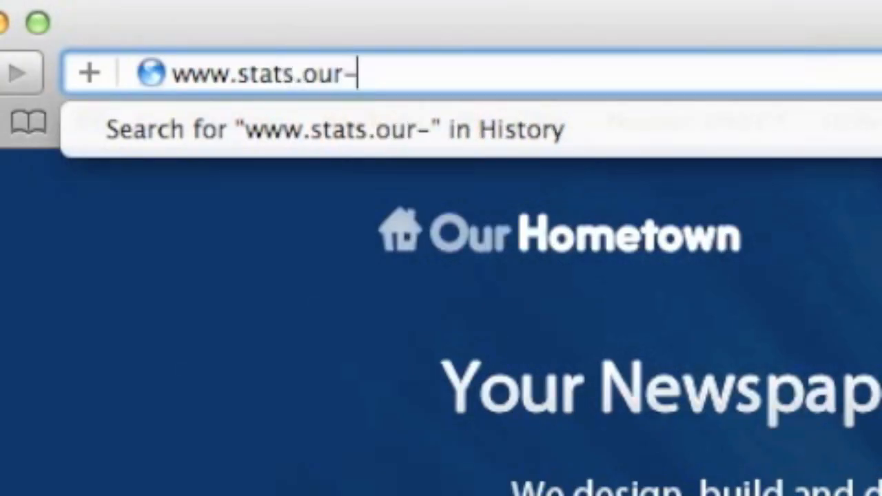
text(hometown.co)
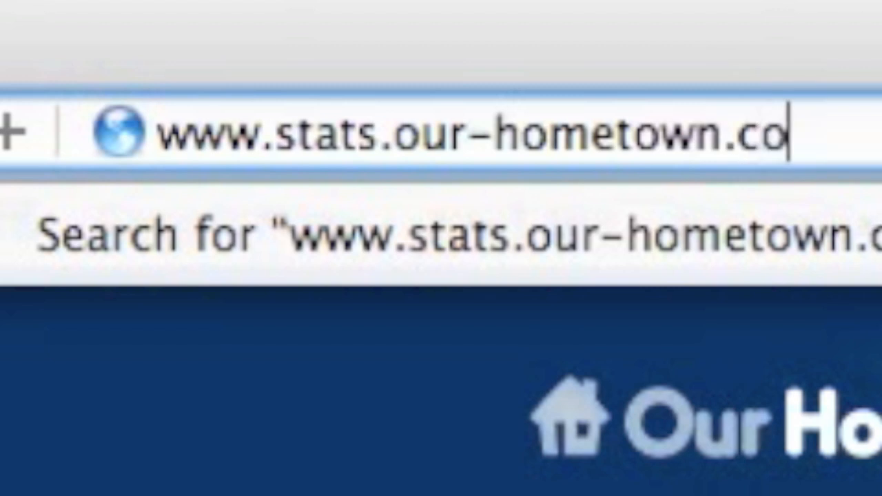
key(Return)
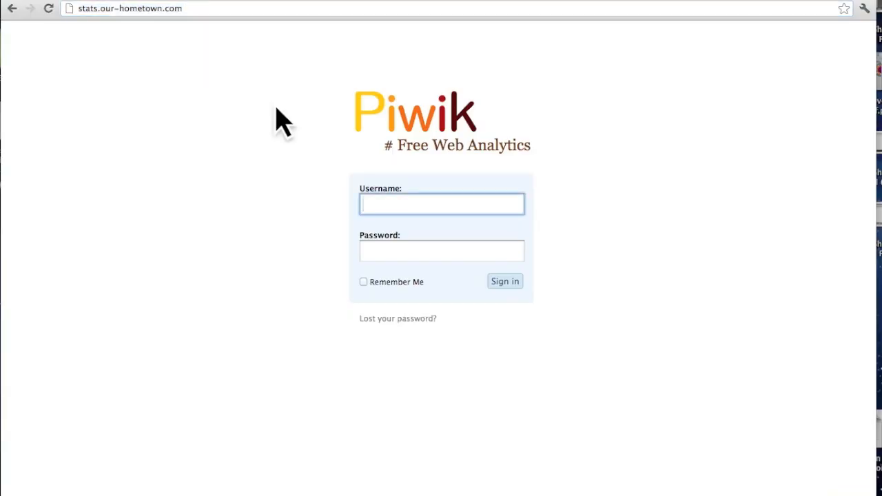
text(admin)
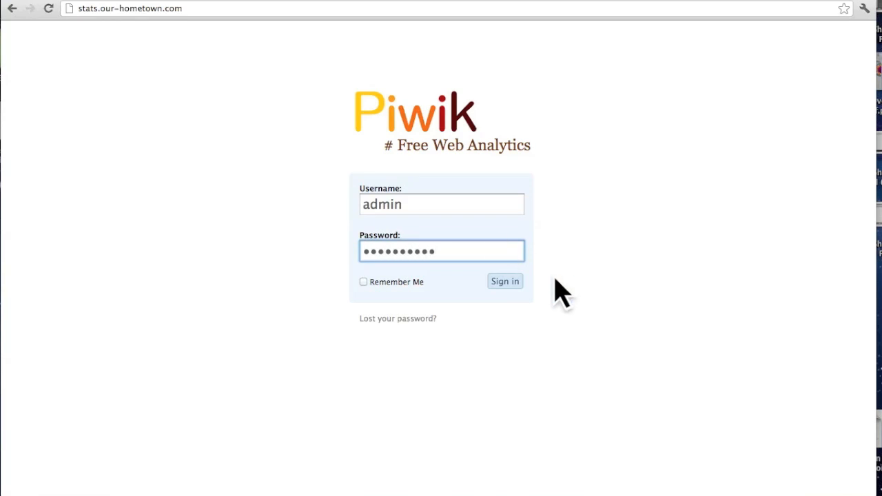
click(505, 282)
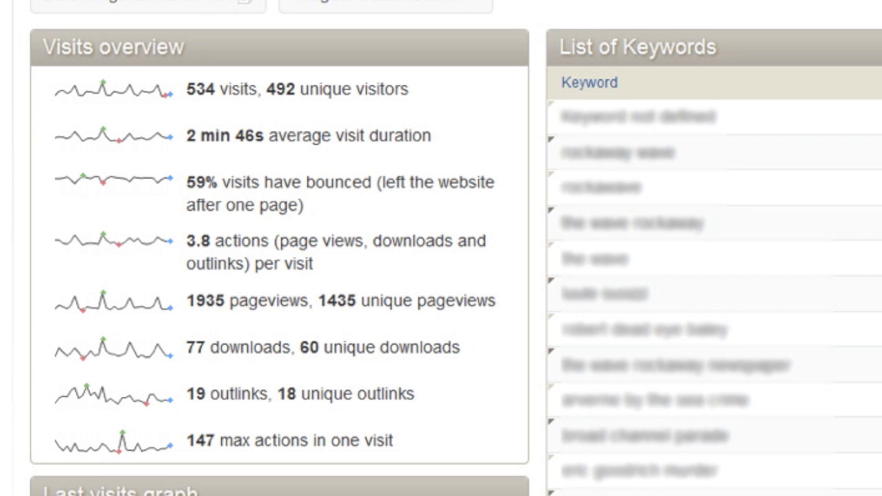
scroll(down, 3)
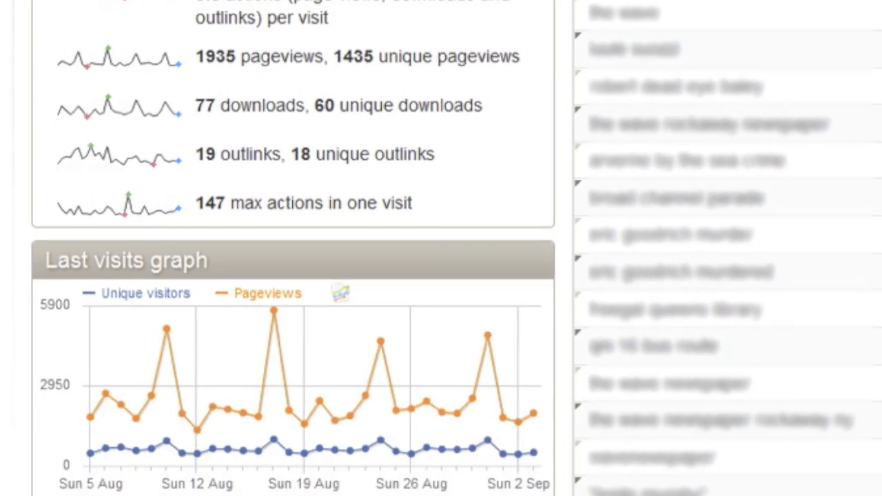
scroll(down, 3)
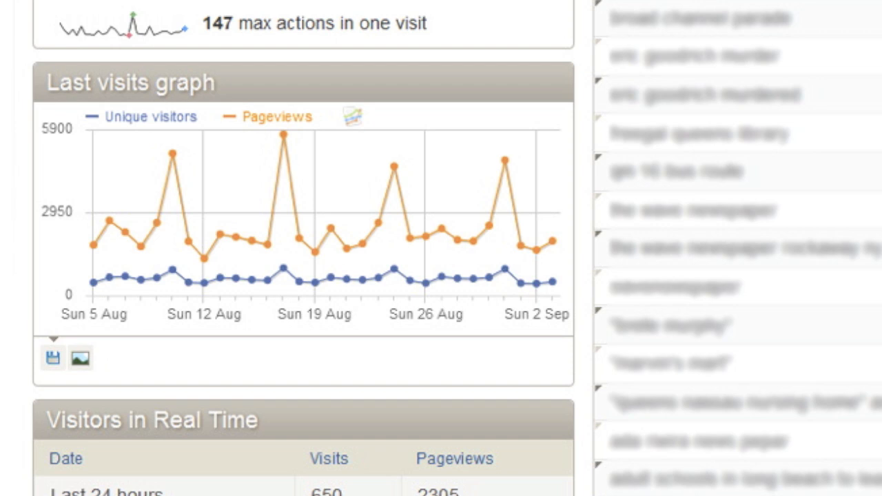
scroll(down, 3)
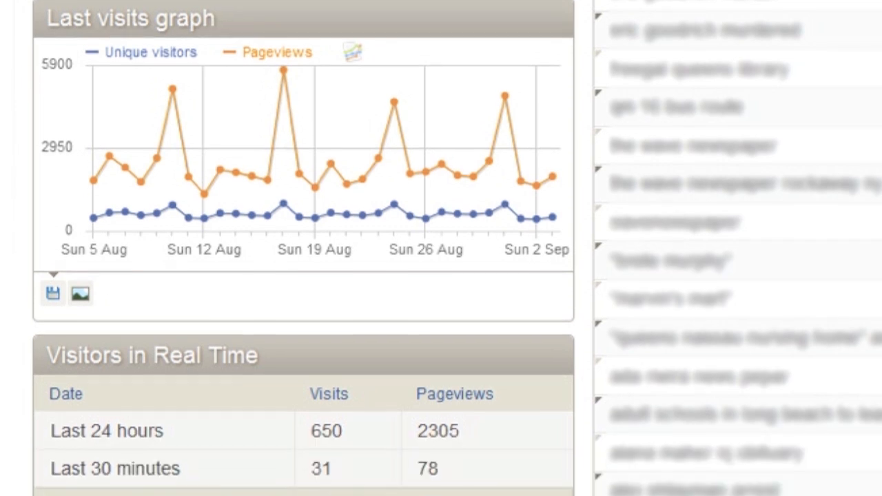
scroll(down, 3)
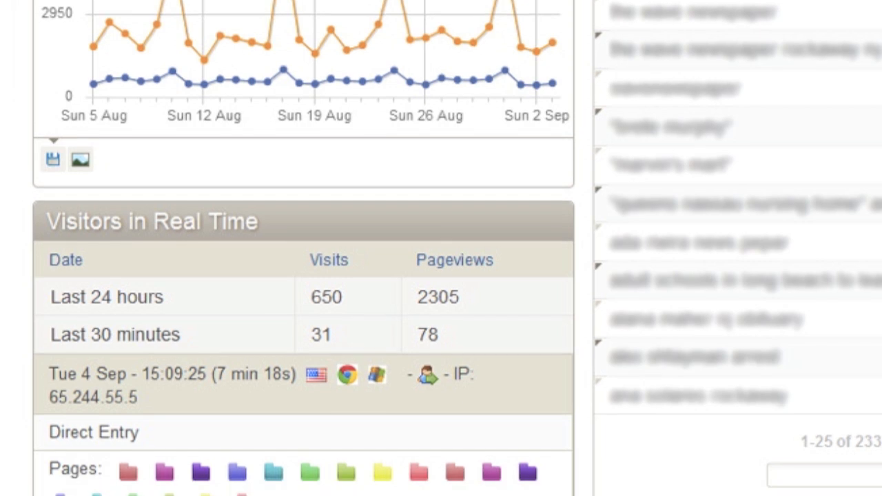
scroll(down, 3)
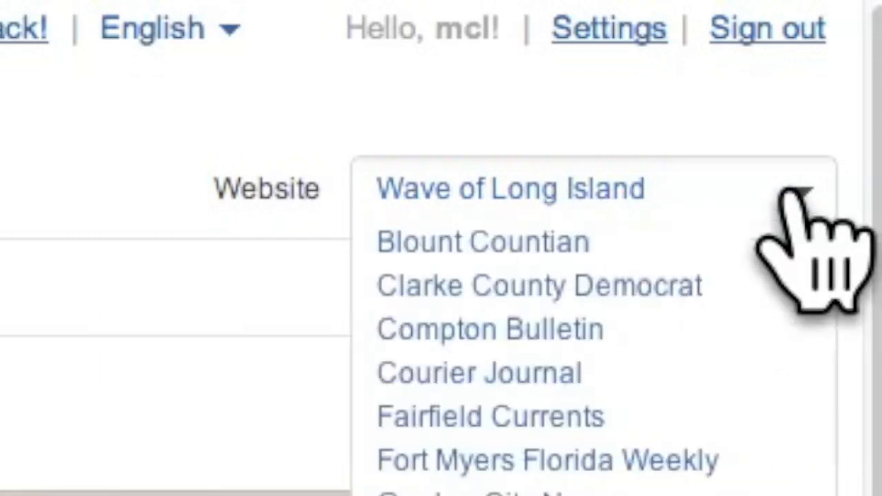
Set a custom date range of 10 Jan to 17 Aug 2012 and open the Visitors reports
scroll(down, 3)
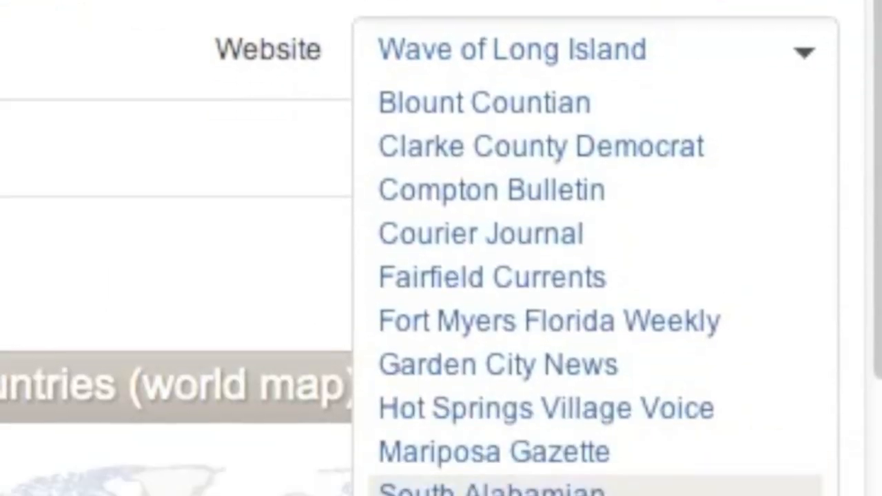
scroll(down, 3)
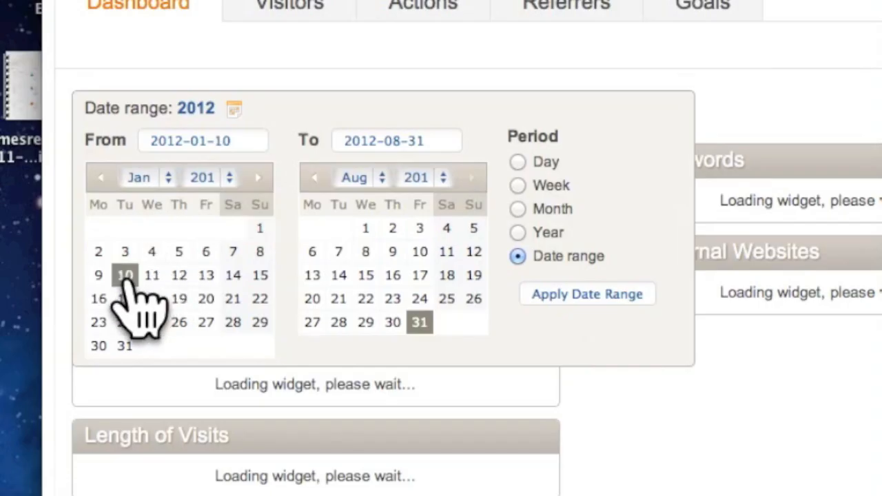
click(420, 274)
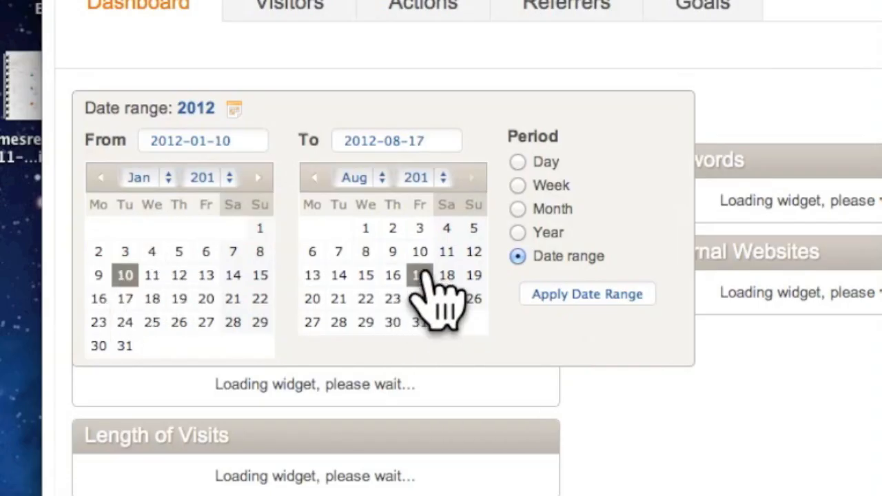
click(236, 104)
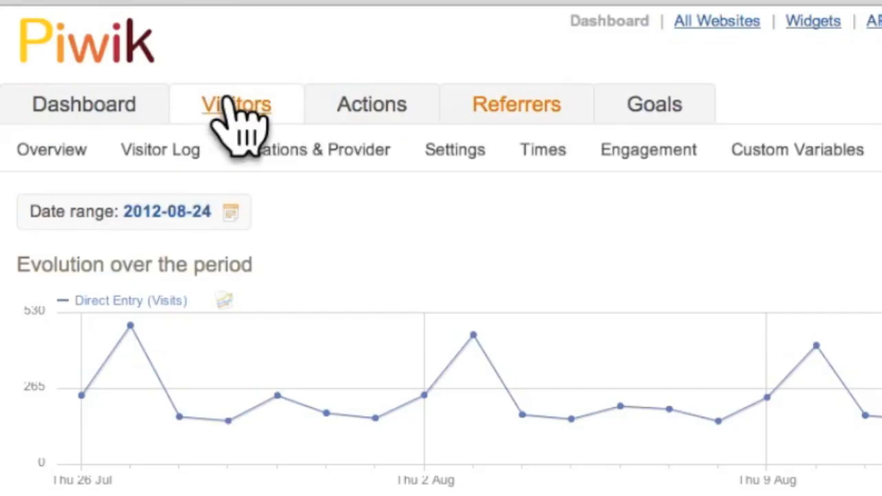
Glance at the Actions and Referrers reports, then return to the Visitors overview
click(371, 104)
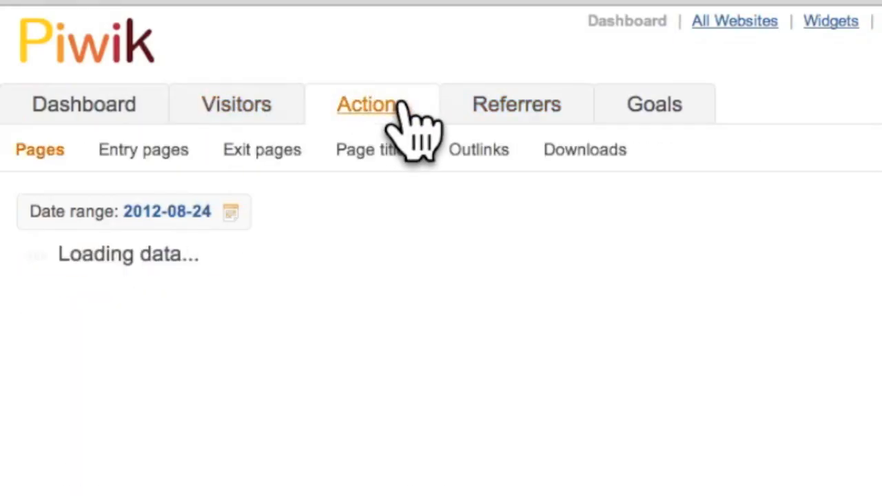
click(516, 104)
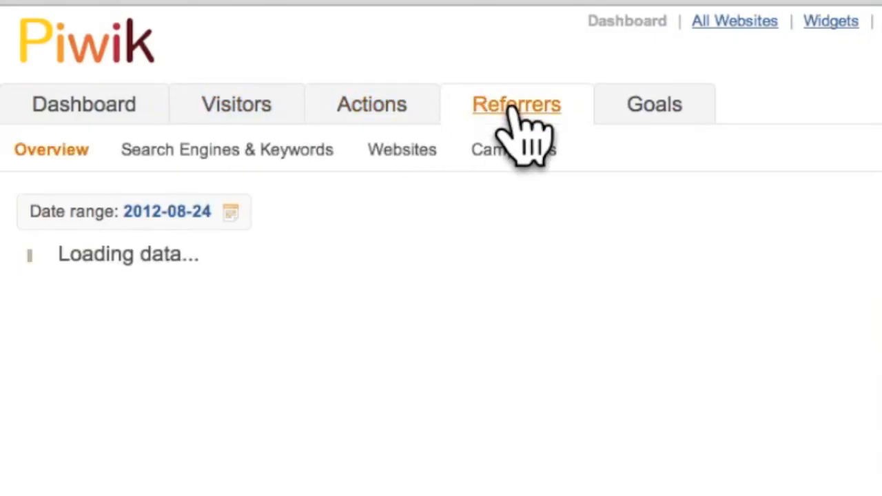
click(236, 104)
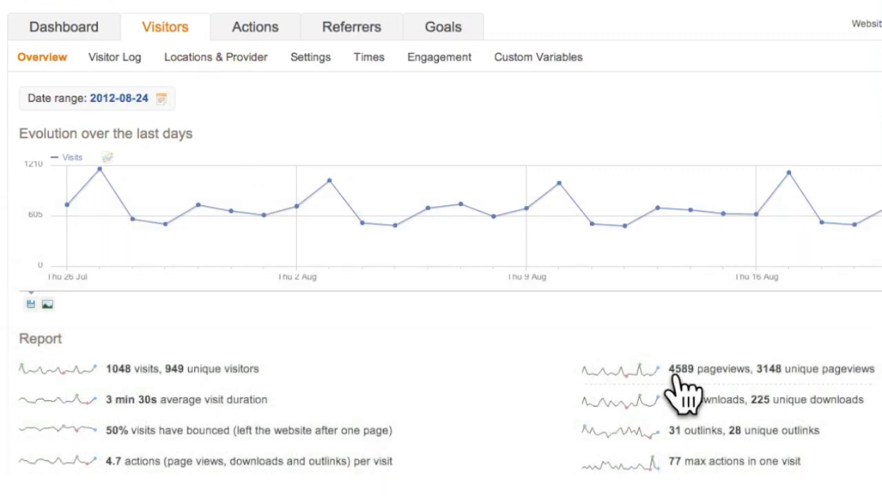
Plot pageviews and other metrics on the evolution graph, then remove them so only Visits remains
click(683, 369)
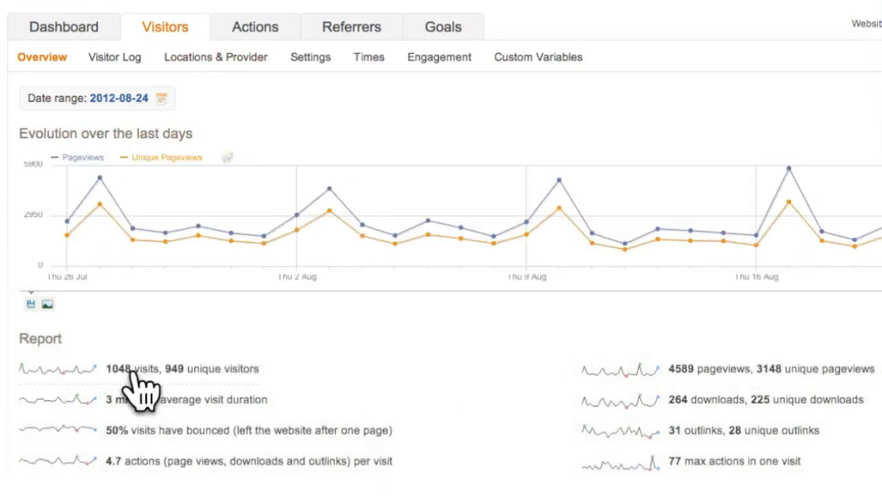
scroll(down, 3)
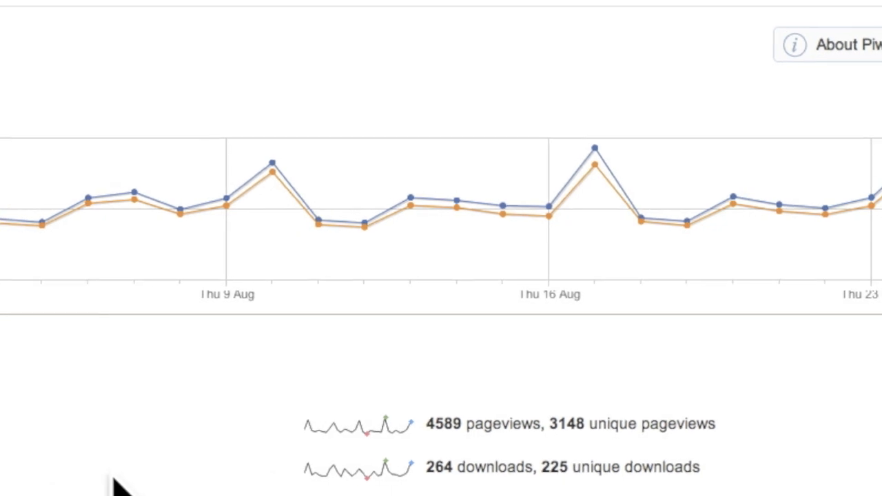
scroll(up, 3)
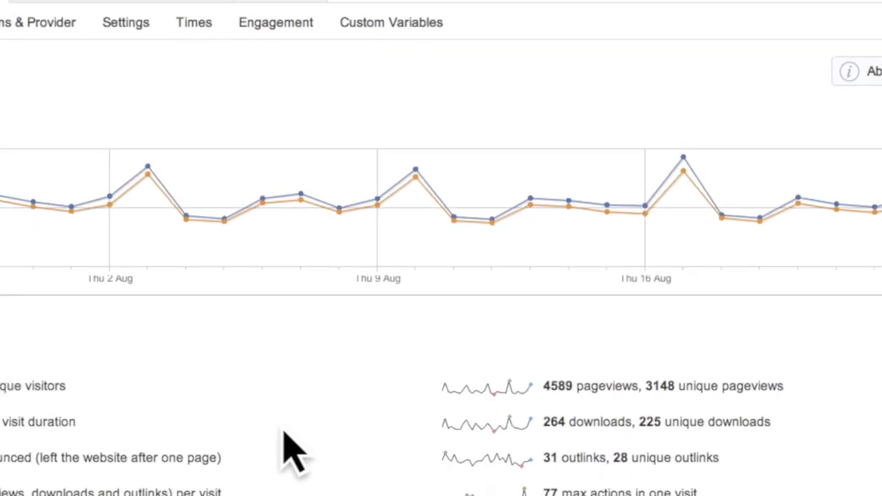
scroll(up, 3)
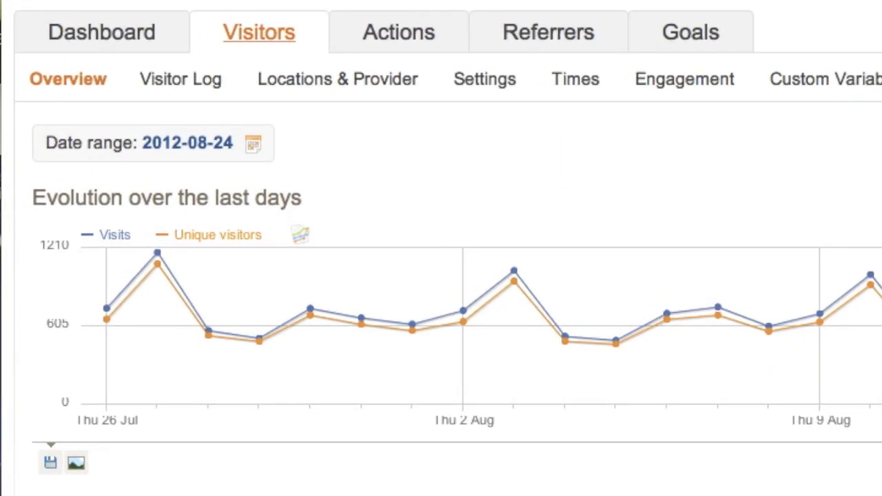
scroll(down, 3)
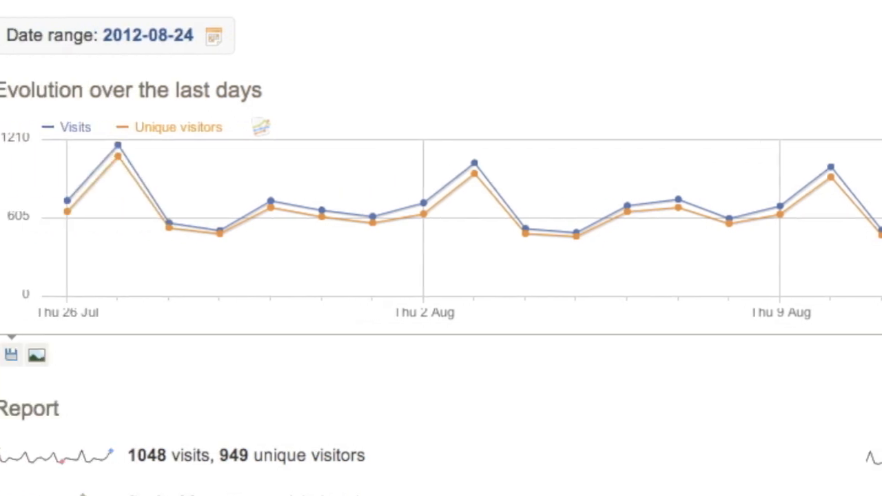
click(261, 127)
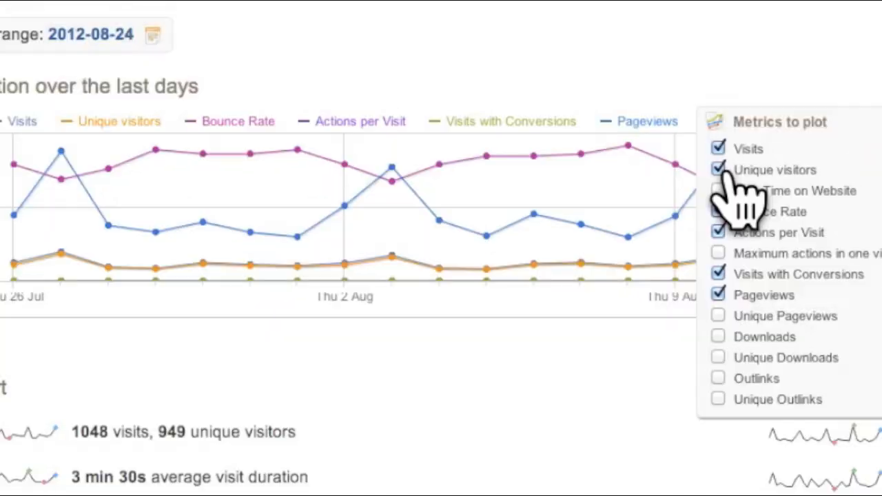
click(717, 191)
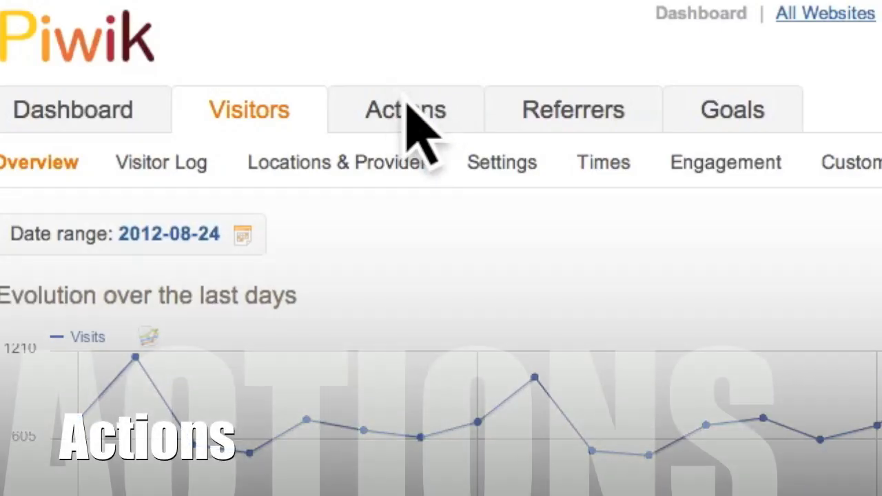
Open the Actions Pages report and plot Unique Pageviews in the news row evolution
click(404, 109)
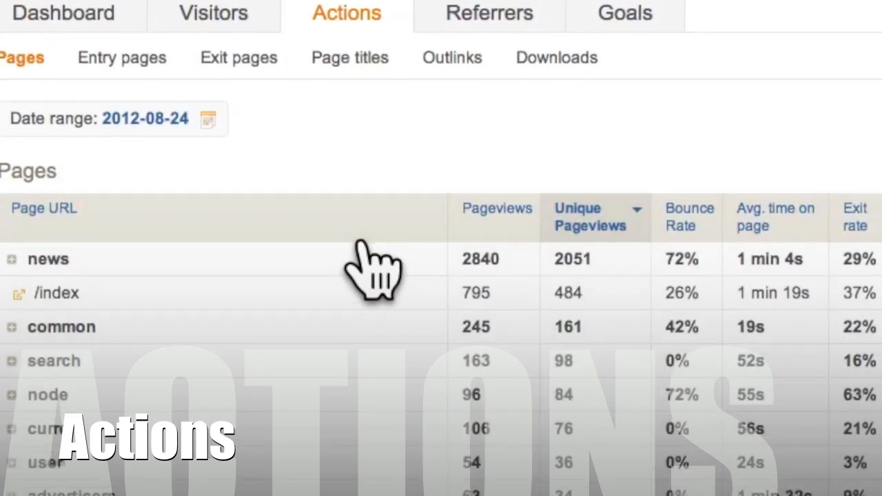
scroll(down, 3)
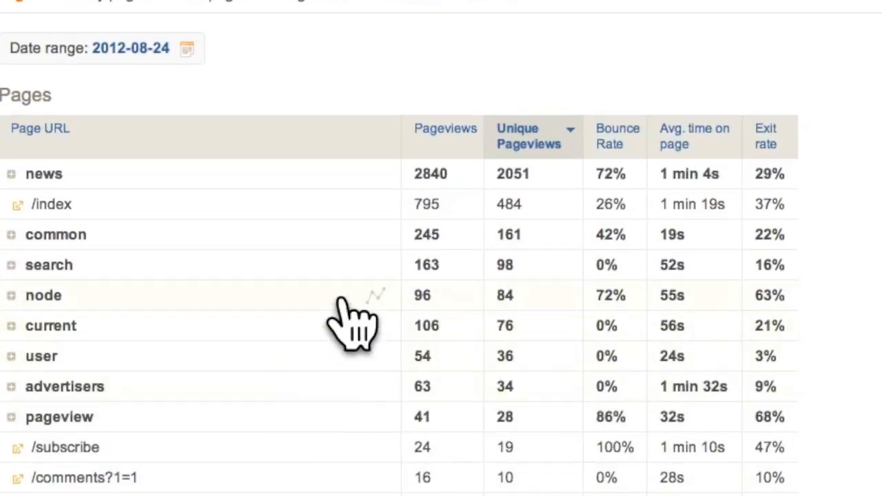
click(44, 174)
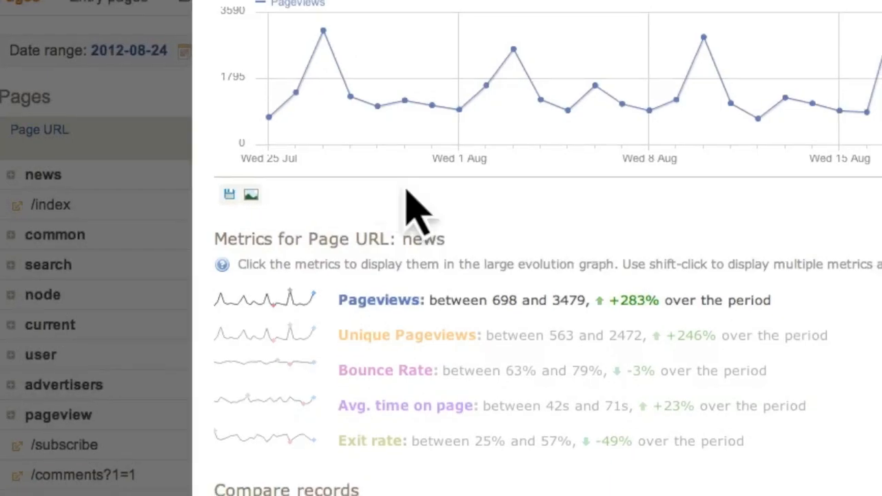
click(43, 174)
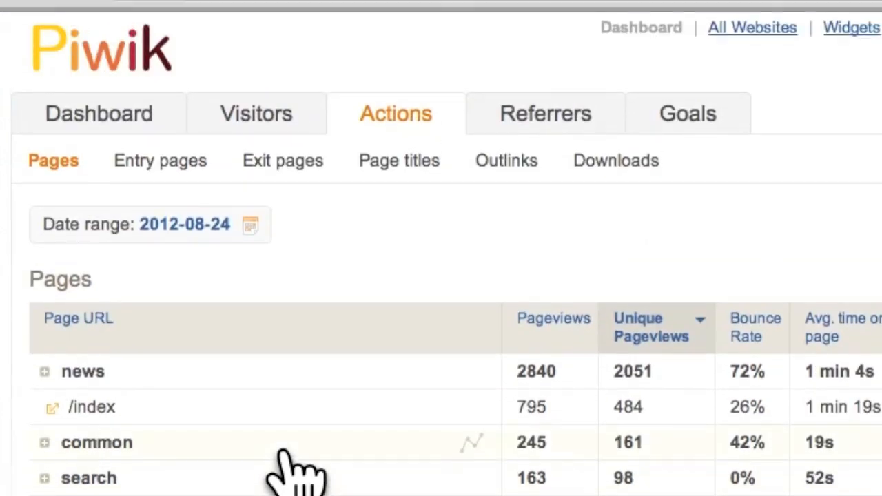
mouse_move(297, 468)
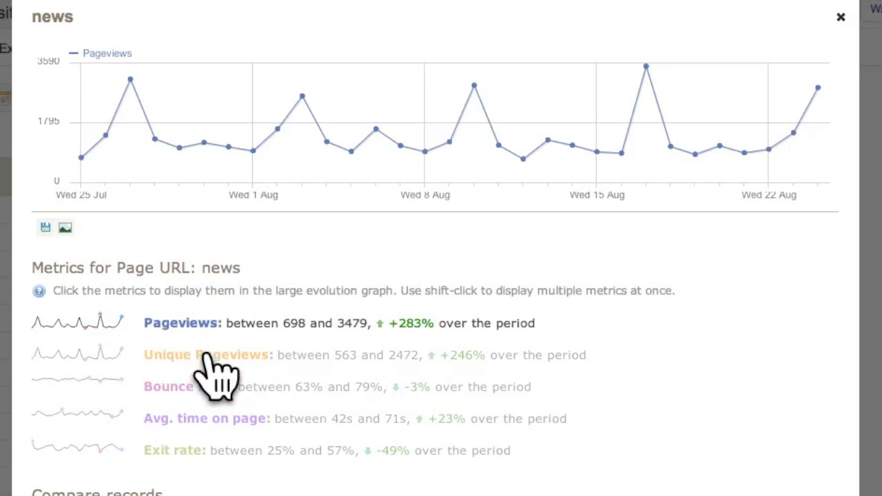
click(207, 355)
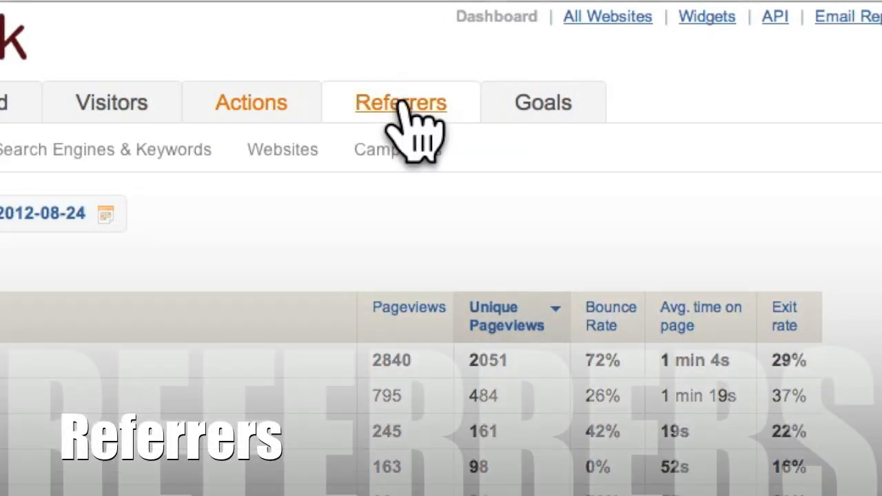
Review the Search Engines & Keywords report, then view referring websites
click(400, 102)
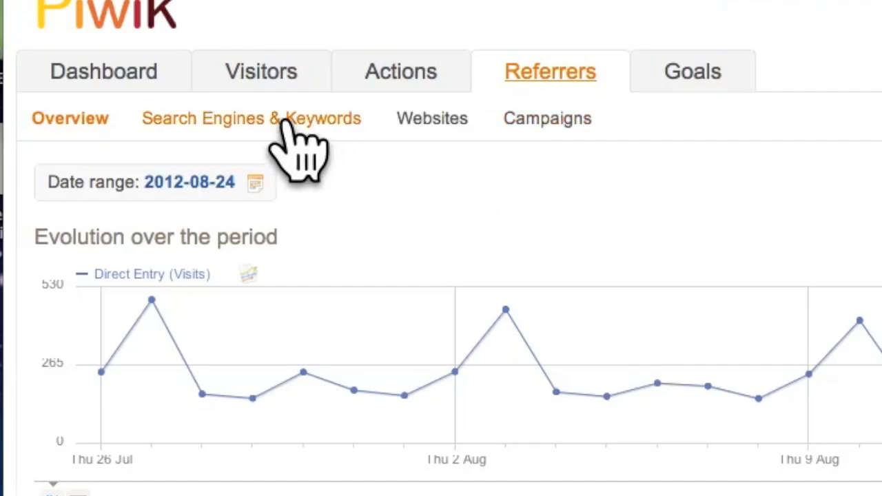
click(251, 118)
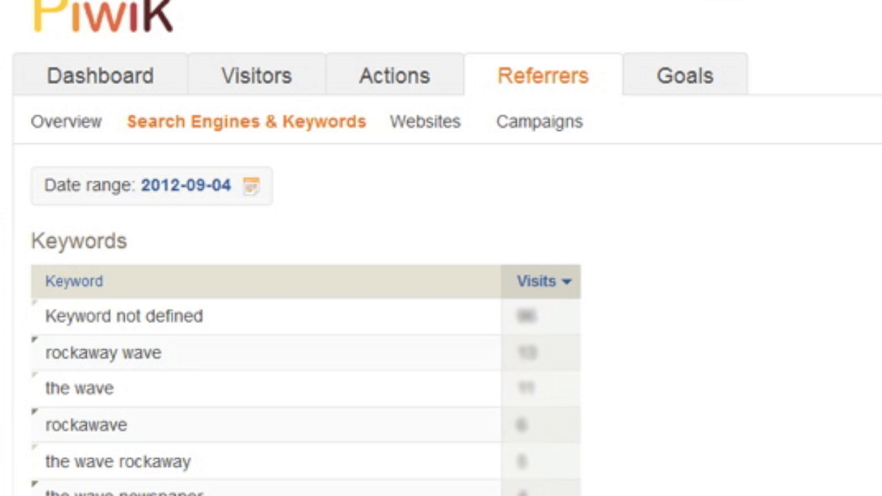
scroll(down, 3)
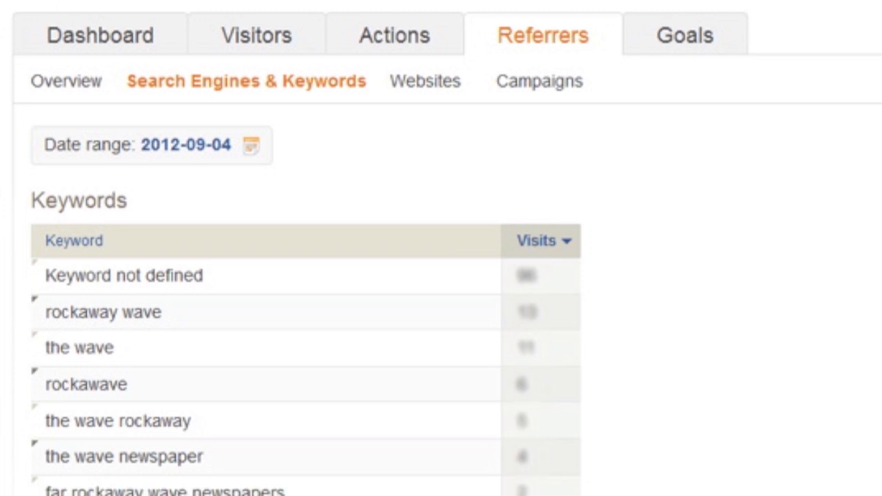
scroll(down, 3)
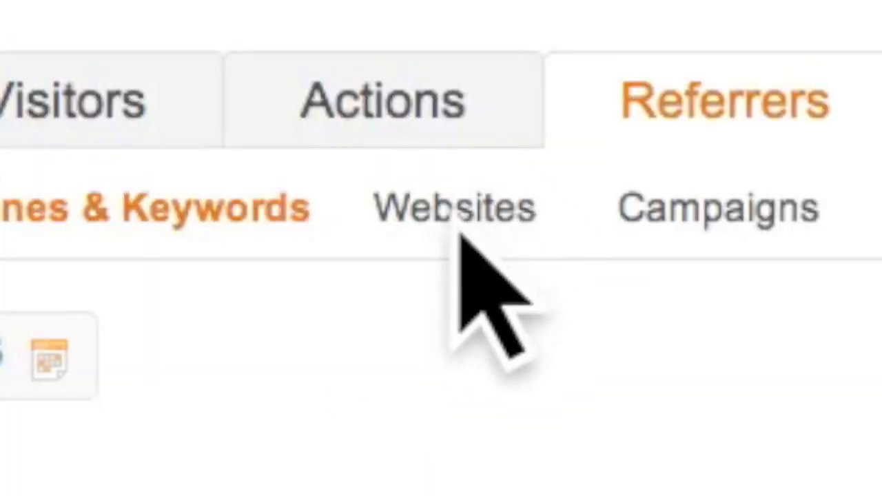
click(454, 206)
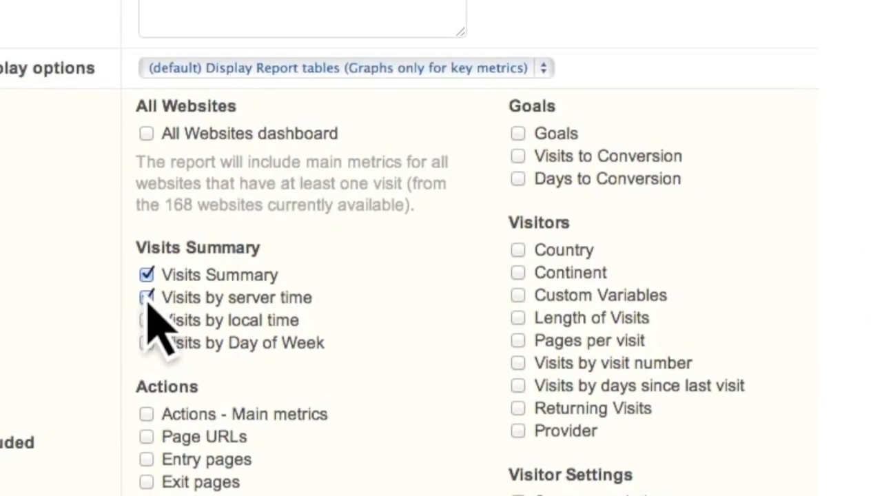
Include Custom Variables and another visitor statistic in the Wave of Long Island report
click(518, 295)
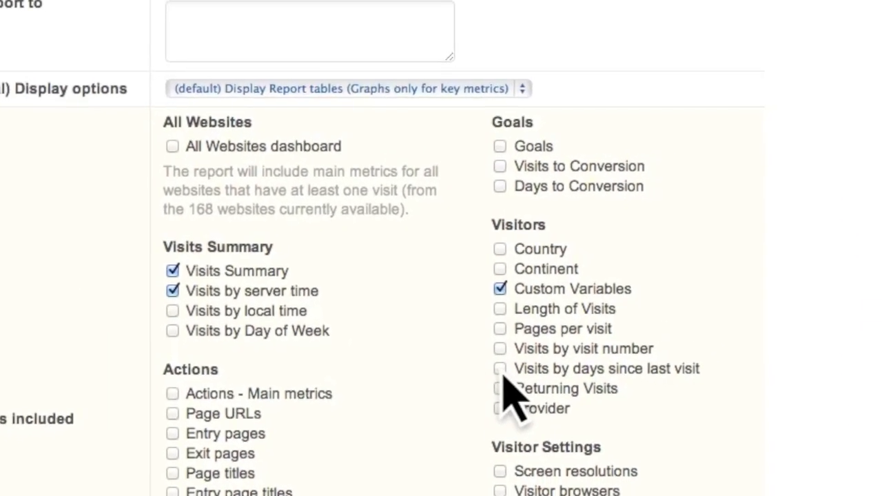
click(675, 13)
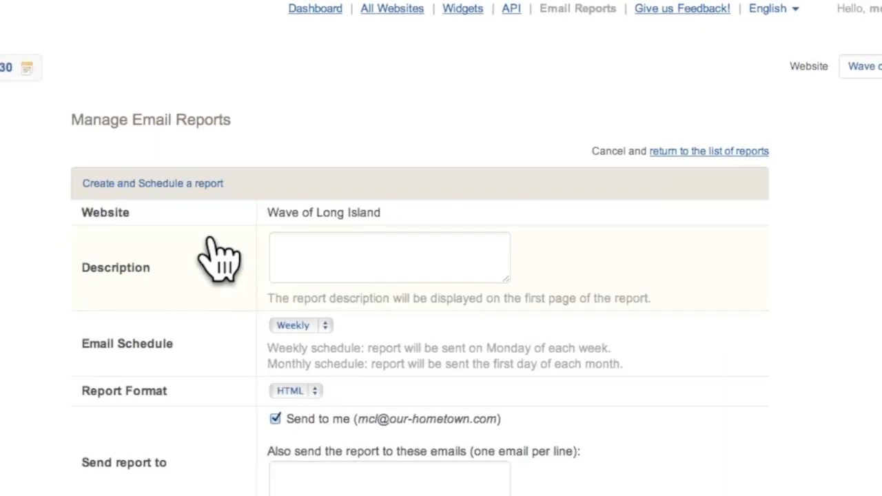
scroll(down, 3)
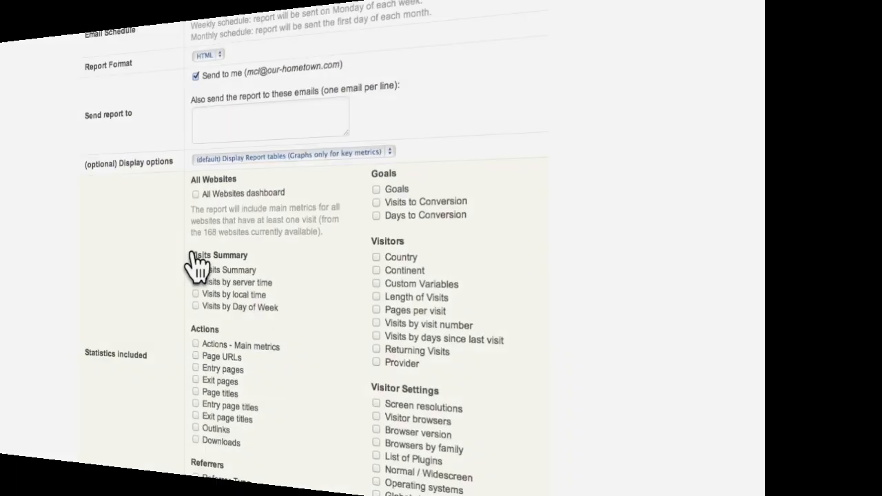